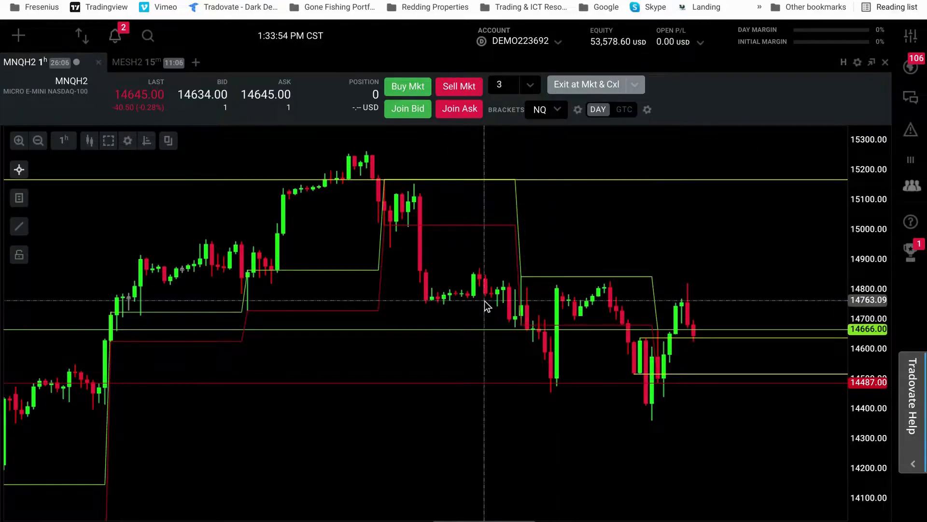
pyautogui.moveTo(441, 306)
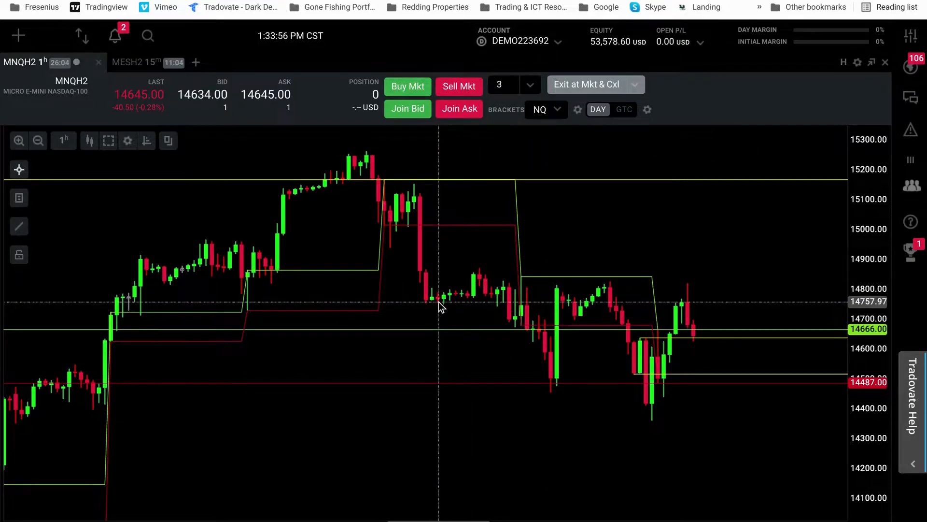
pyautogui.moveTo(482, 348)
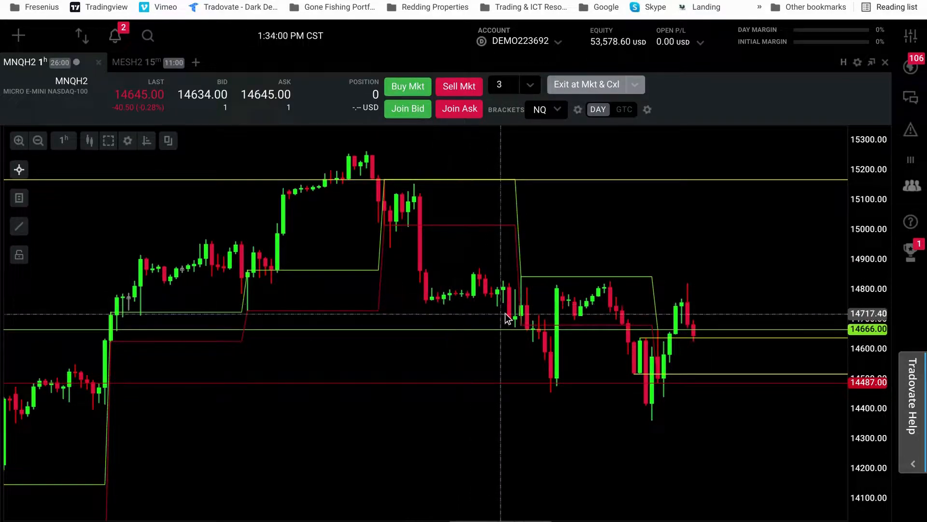
pyautogui.moveTo(560, 346)
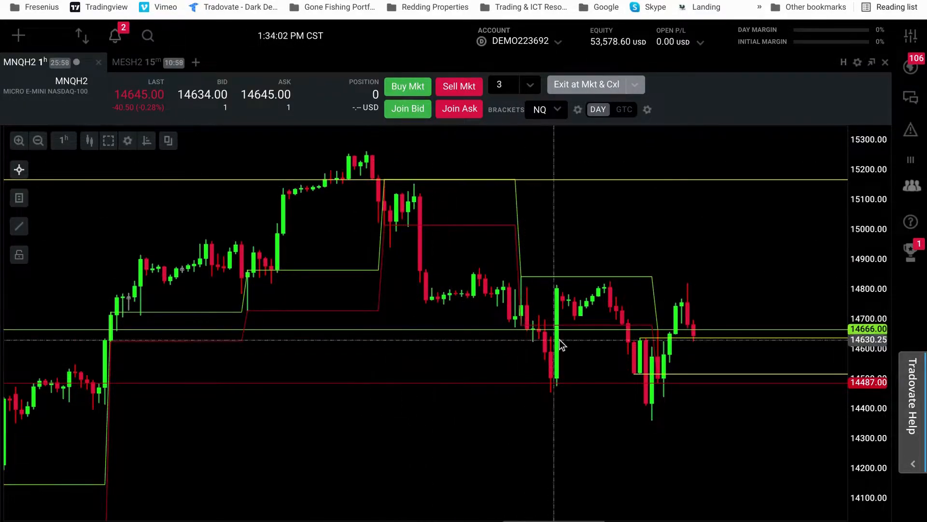
pyautogui.moveTo(441, 248)
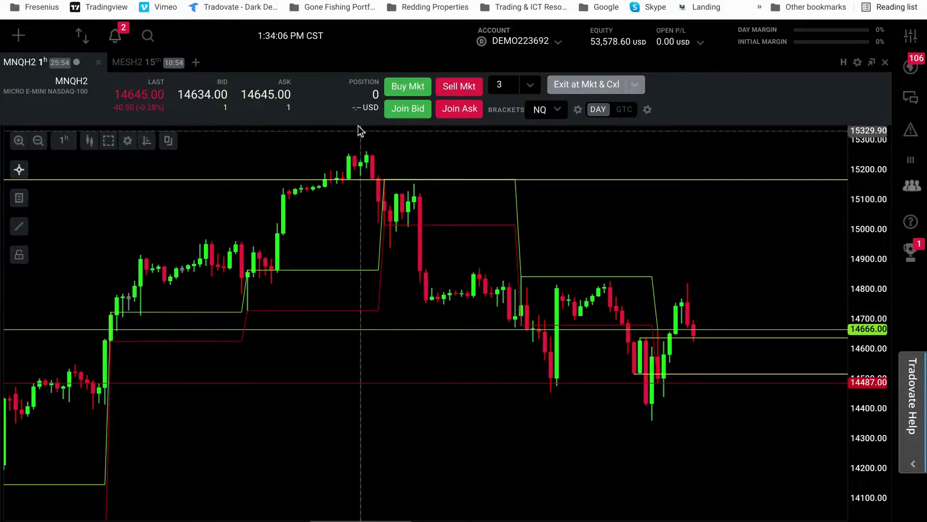
# - Load Investing.com Forex News from the Trading & ICT Resources bookmarks and dismiss the cookie notice
pyautogui.click(606, 7)
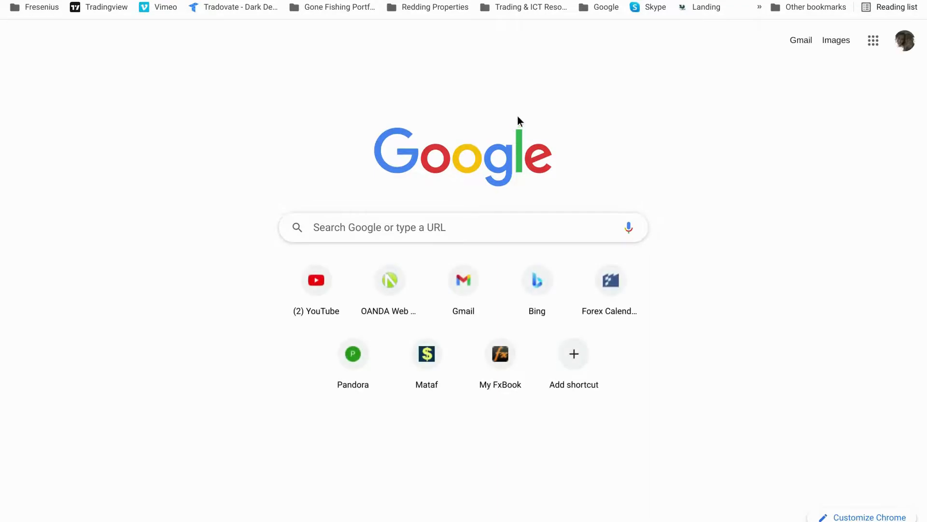
pyautogui.click(522, 7)
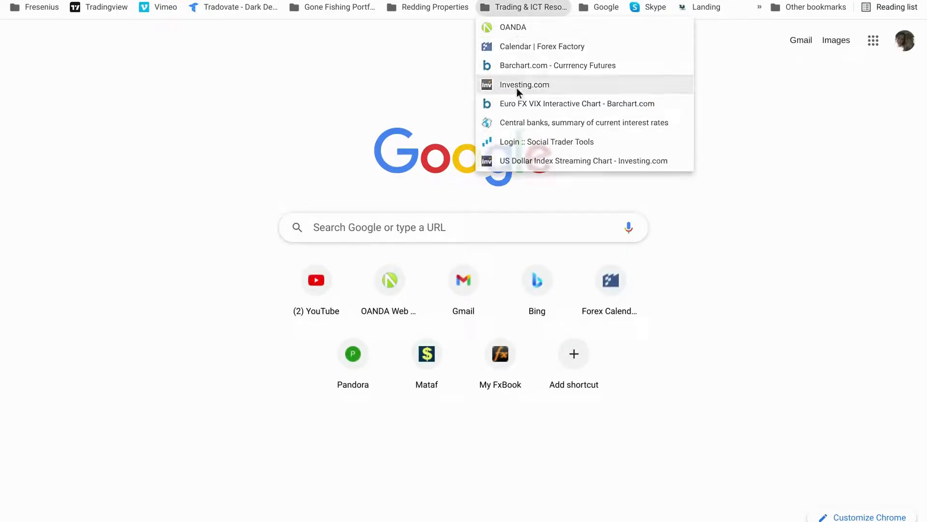
pyautogui.click(523, 84)
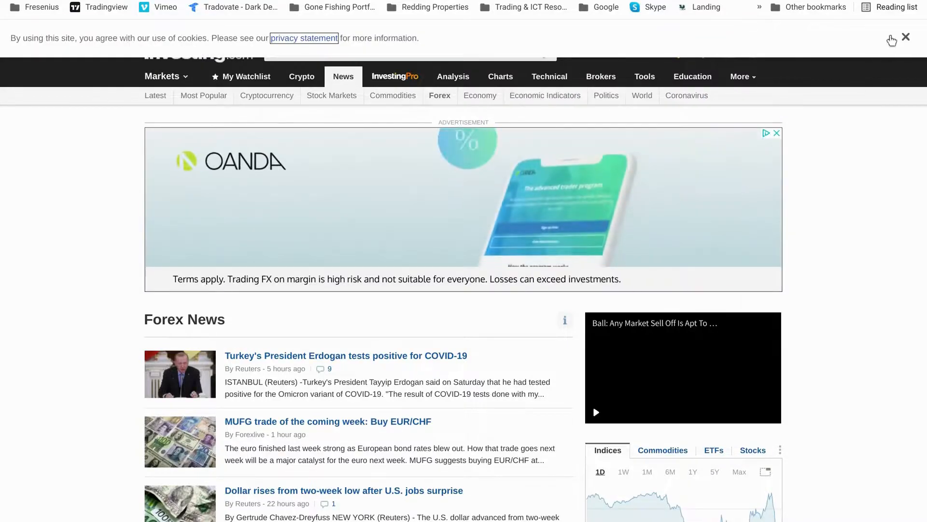
pyautogui.click(905, 36)
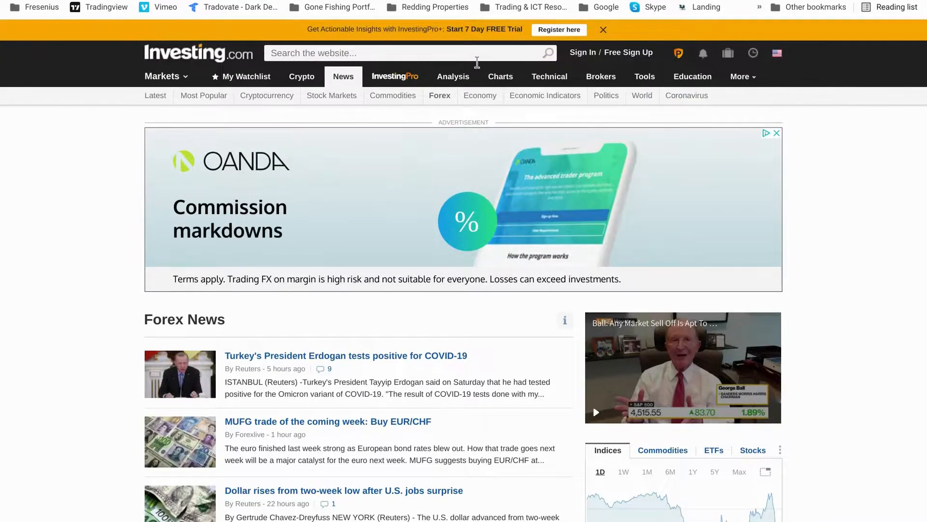
pyautogui.click(522, 7)
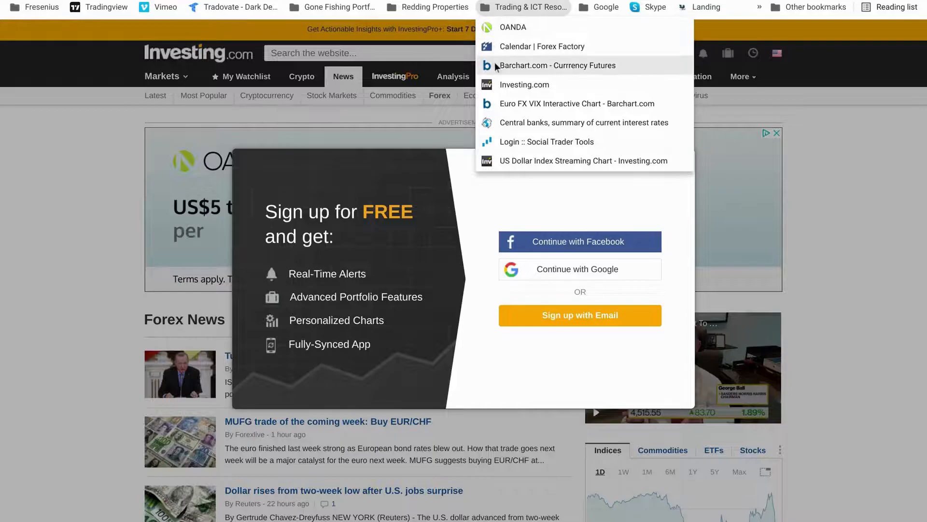
# - Load Barchart's currency futures page and view the DXU21 U.S. Dollar Index daily interactive chart
pyautogui.click(556, 65)
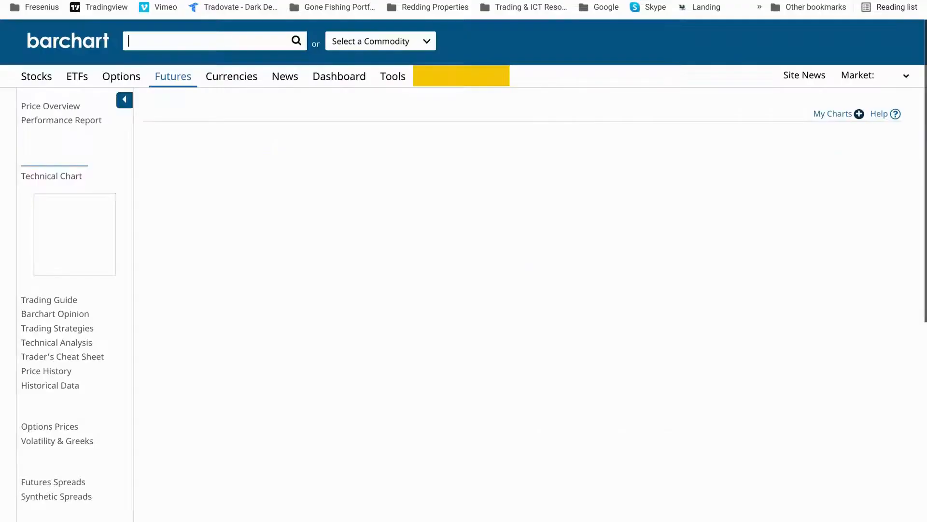
pyautogui.click(57, 162)
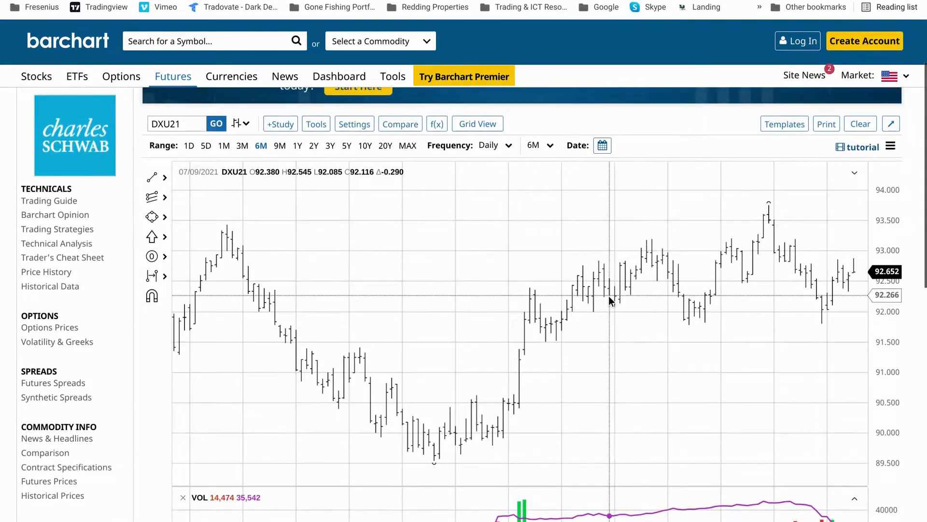
pyautogui.scroll(3)
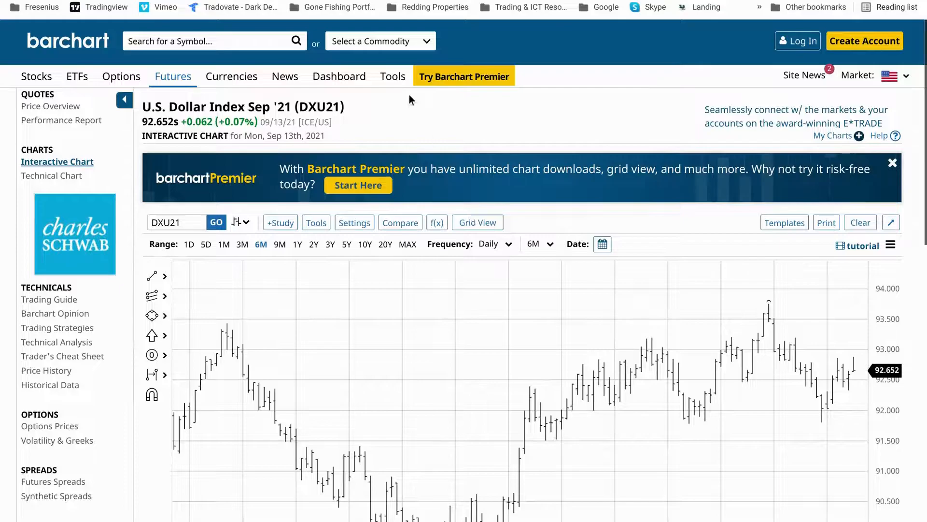
pyautogui.moveTo(599, 310)
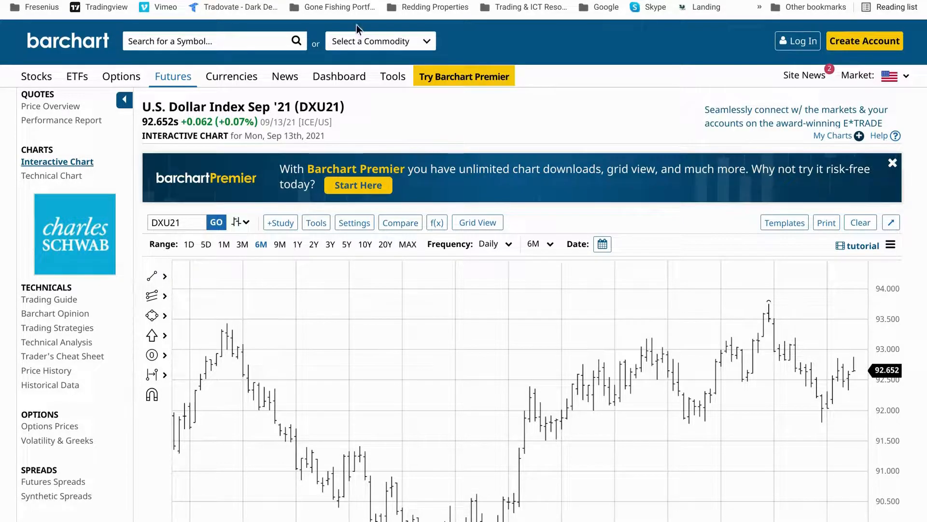
pyautogui.moveTo(560, 391)
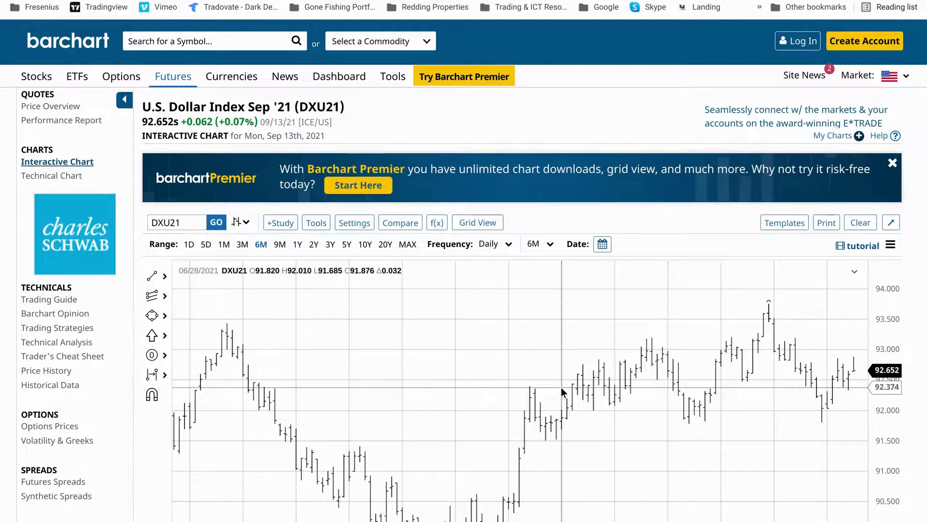
pyautogui.moveTo(552, 425)
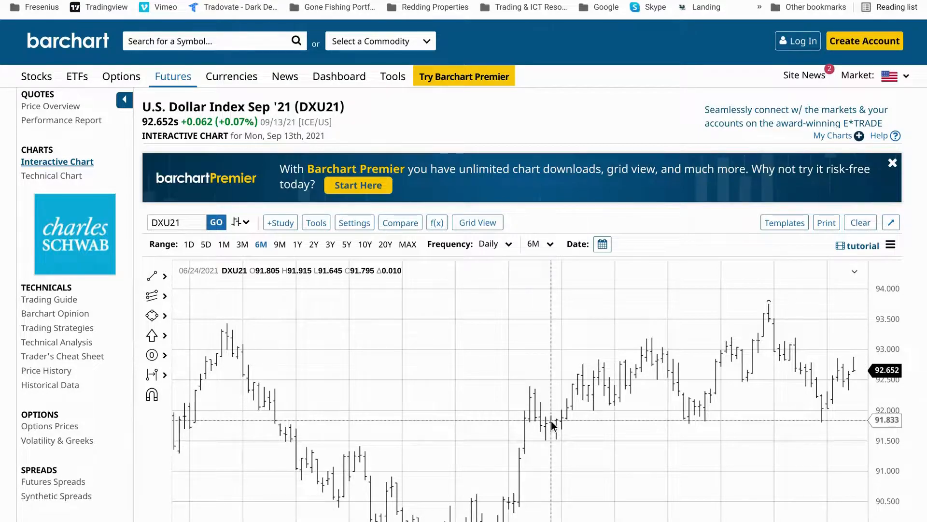
pyautogui.moveTo(530, 389)
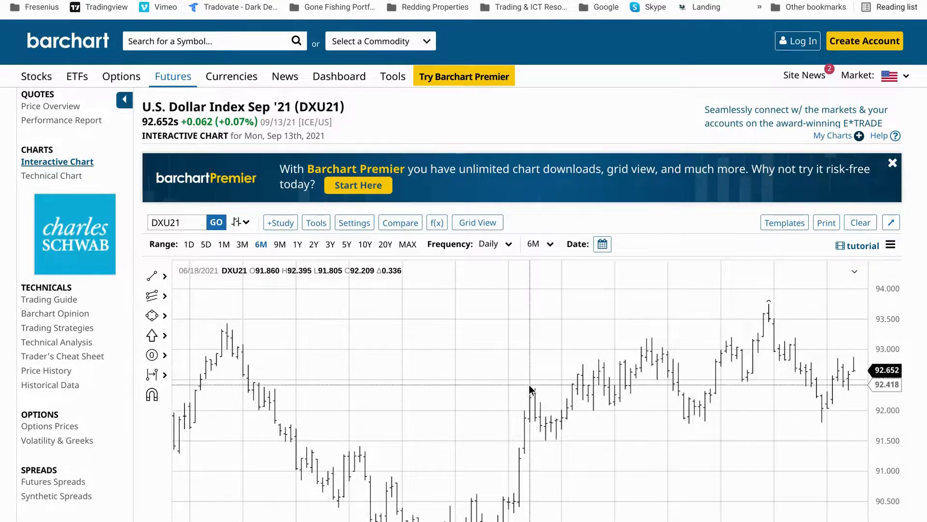
pyautogui.moveTo(529, 384)
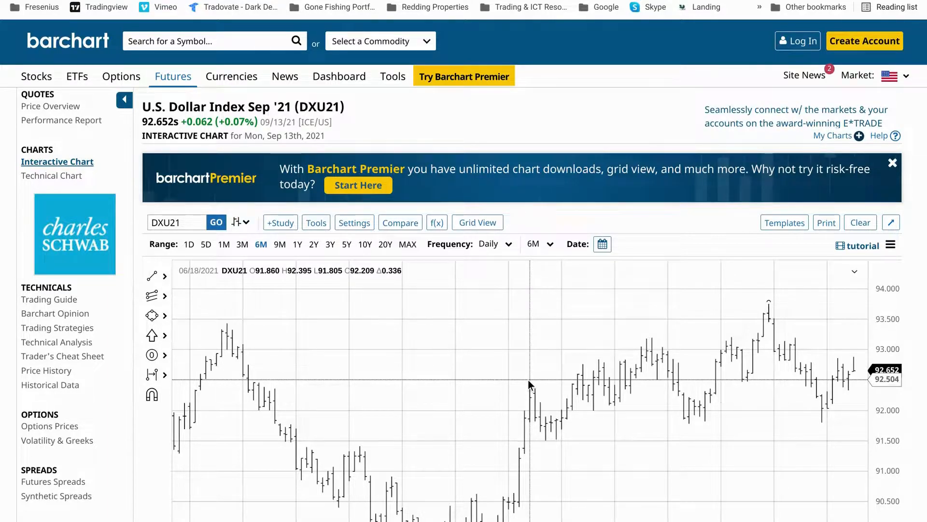
pyautogui.moveTo(516, 391)
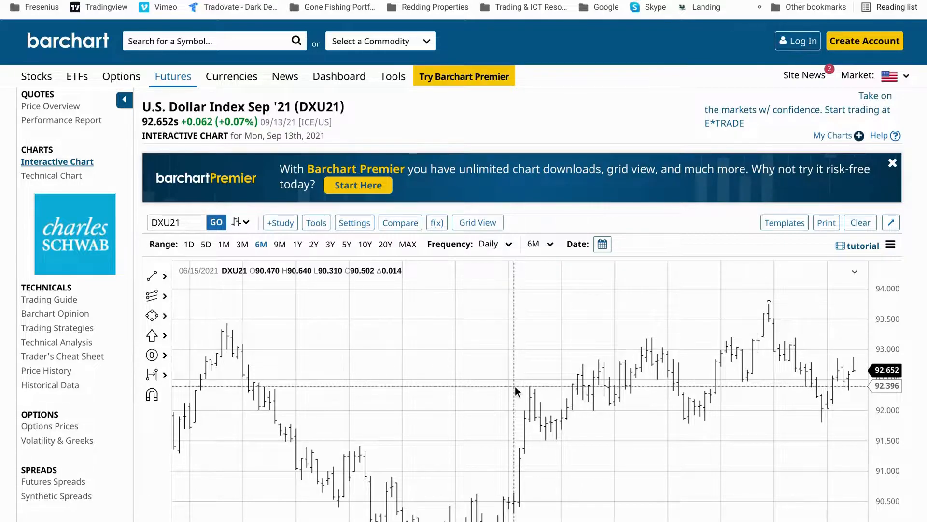
pyautogui.moveTo(521, 392)
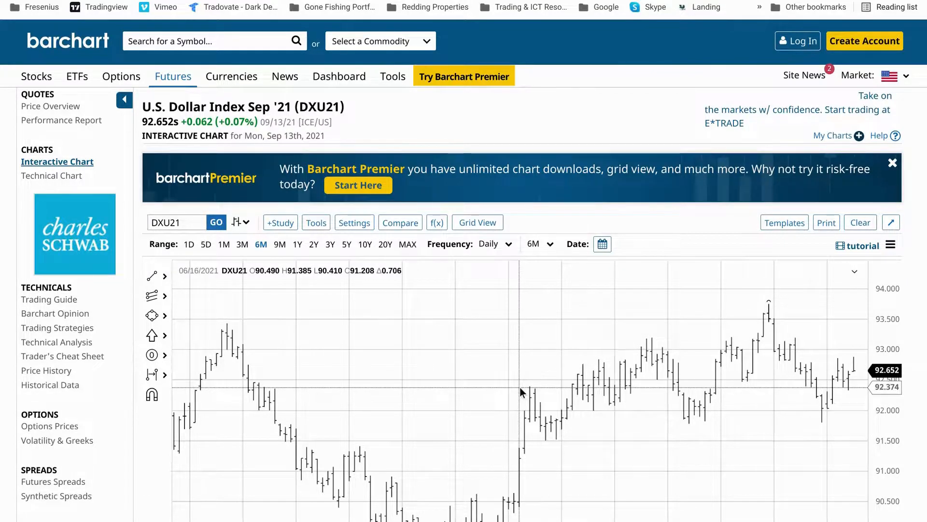
pyautogui.moveTo(520, 389)
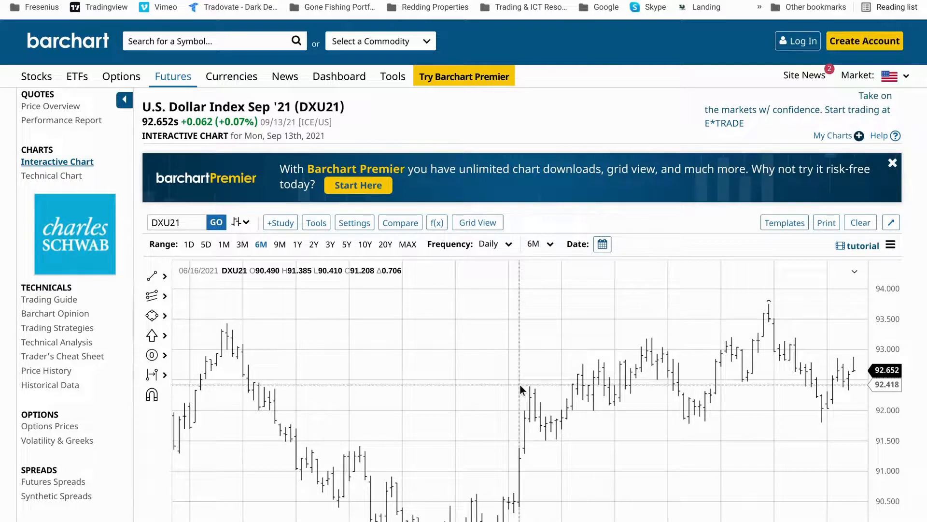
pyautogui.moveTo(516, 390)
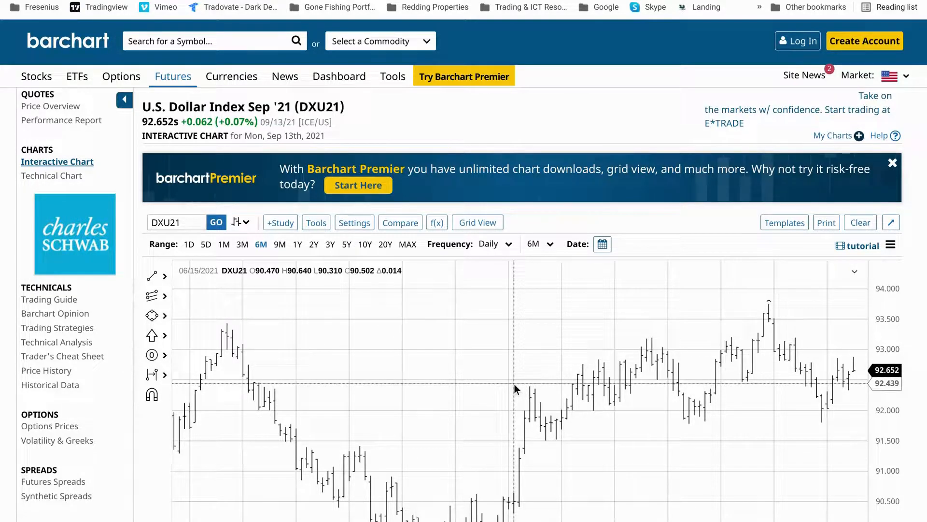
pyautogui.moveTo(623, 500)
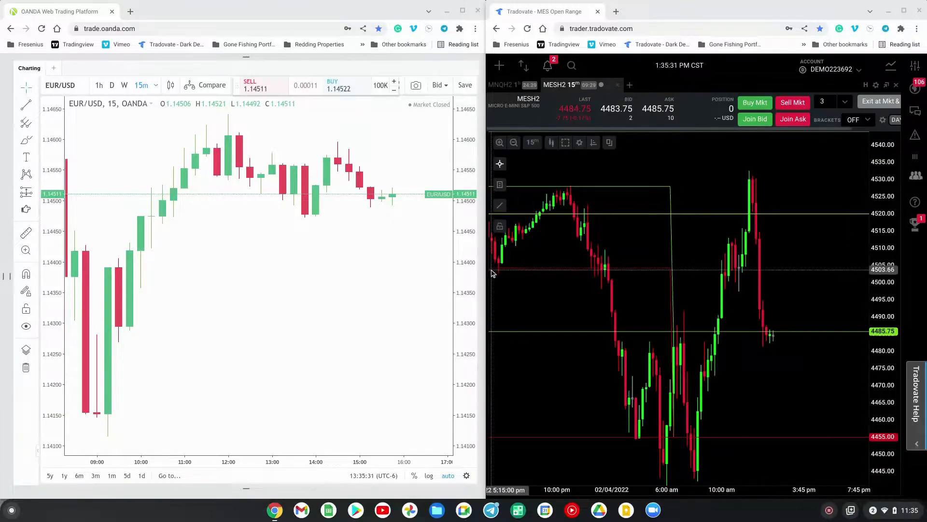
pyautogui.moveTo(414, 240)
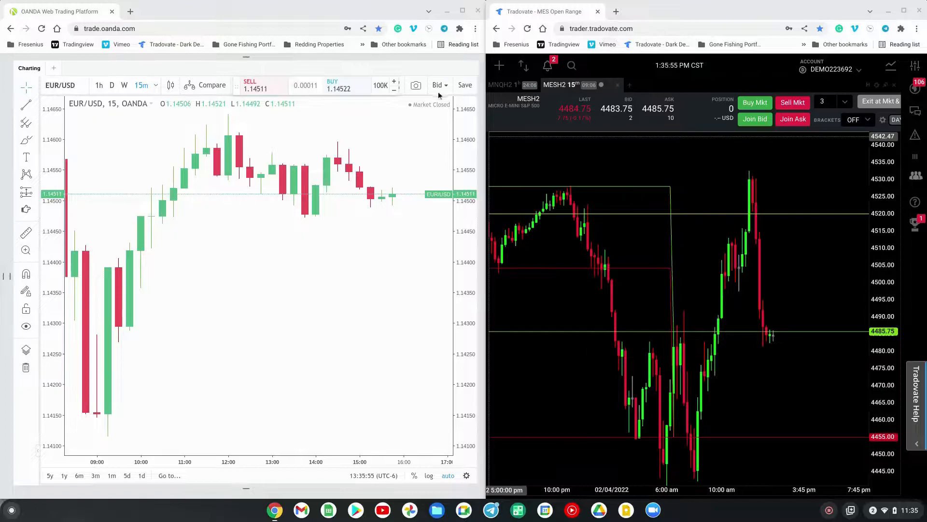
pyautogui.moveTo(262, 100)
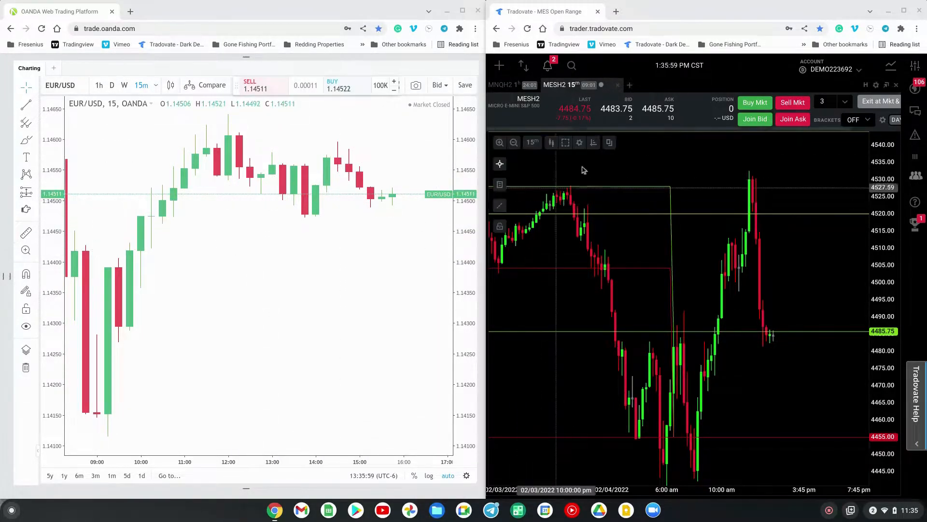
pyautogui.moveTo(815, 312)
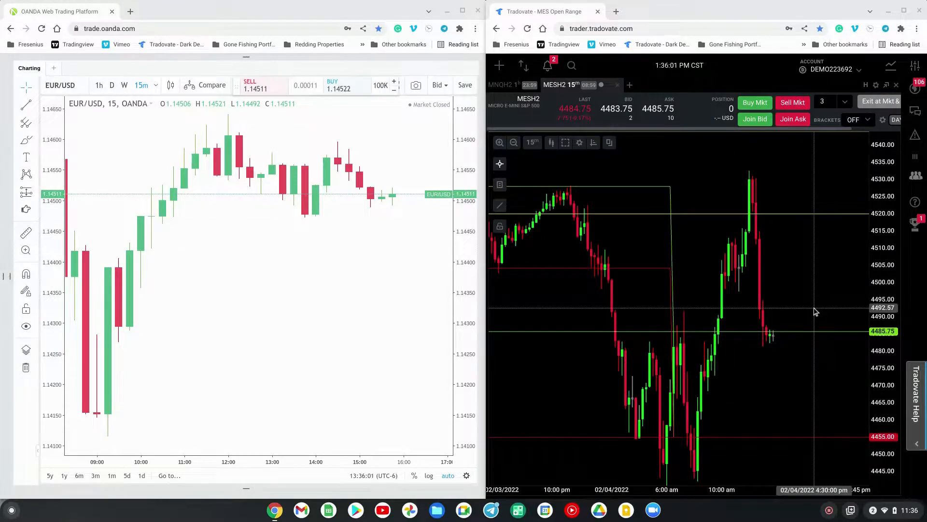
pyautogui.moveTo(810, 309)
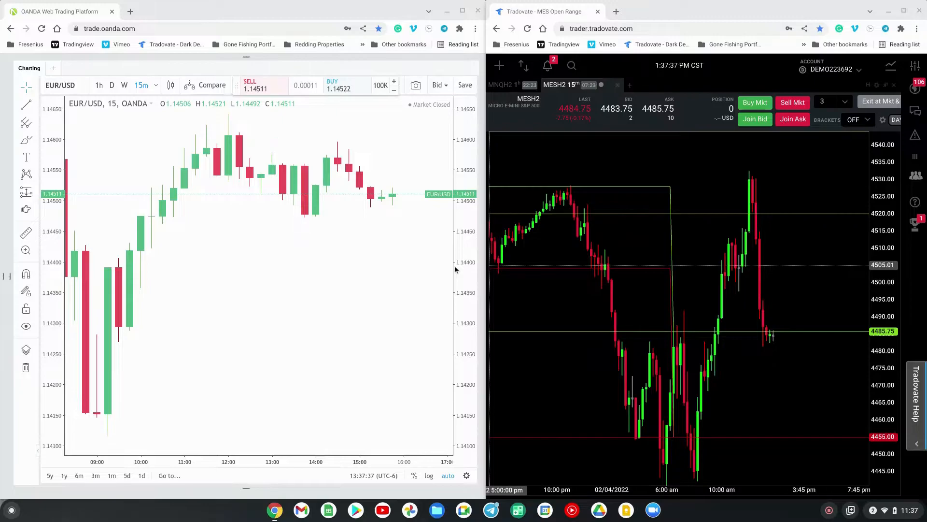
pyautogui.click(465, 85)
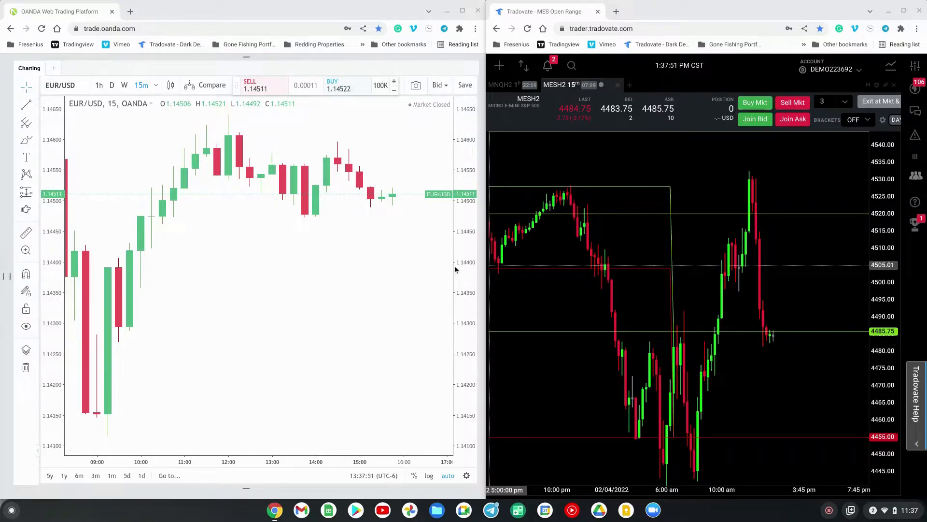
pyautogui.moveTo(467, 299)
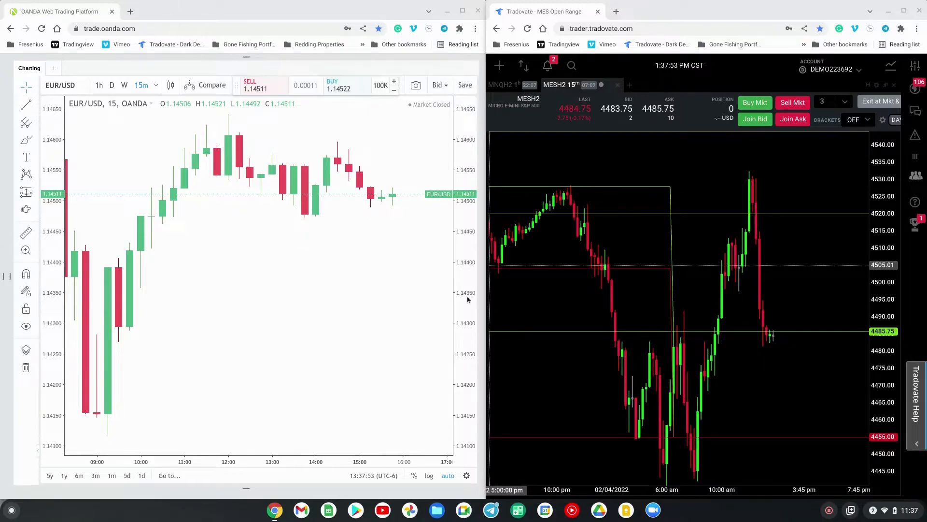